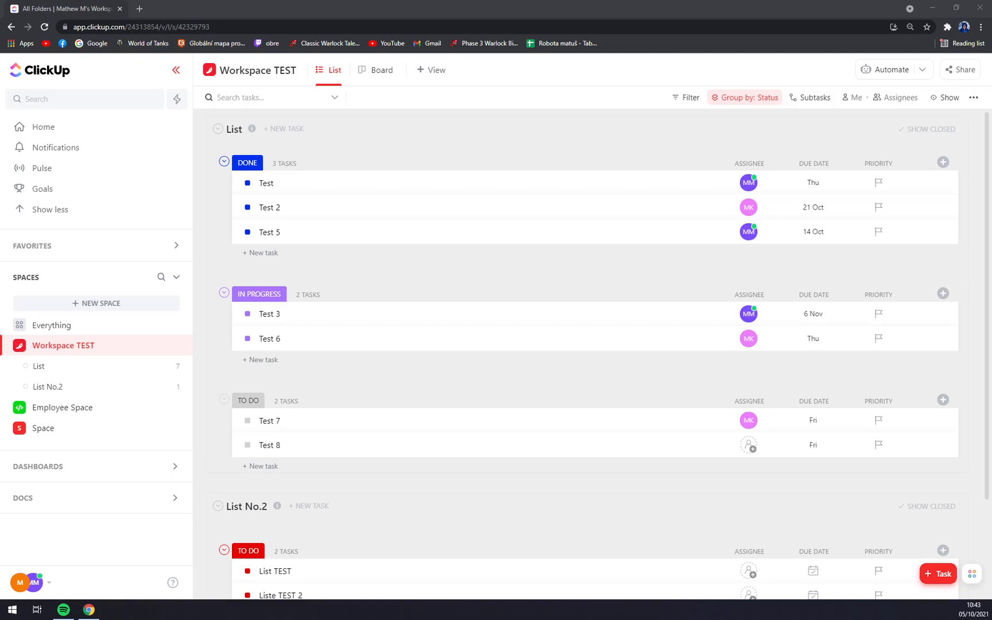
{"action": "mouse_move", "coordinate": [370, 153]}
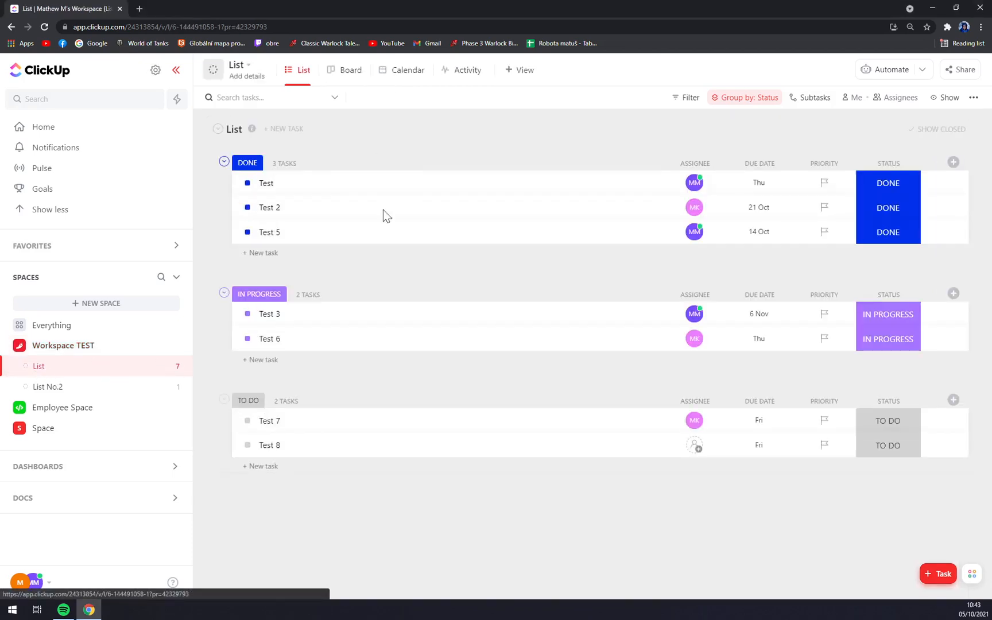
{"action": "mouse_move", "coordinate": [563, 223]}
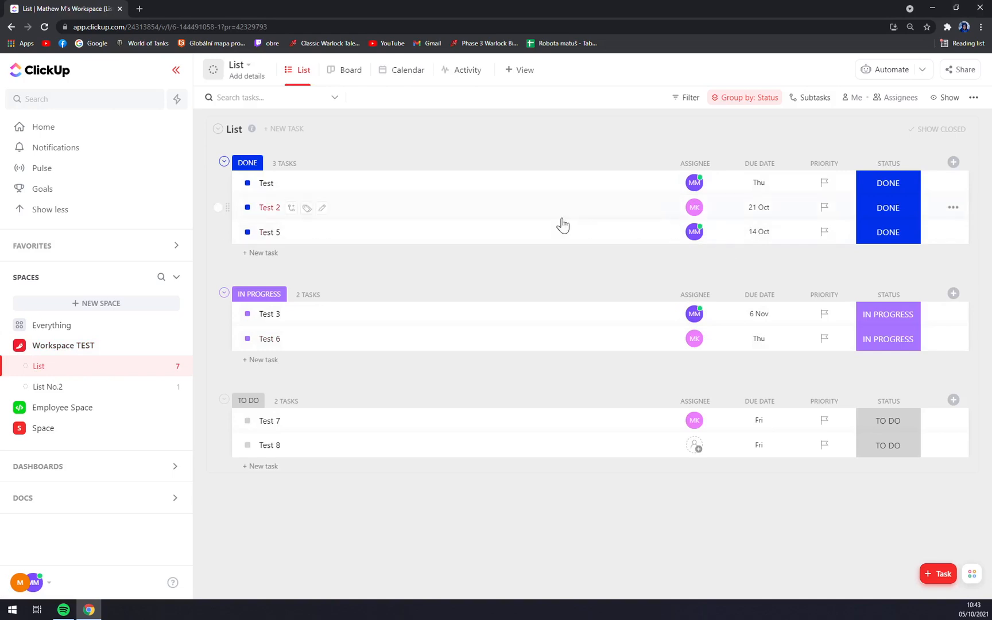
{"action": "mouse_move", "coordinate": [574, 149]}
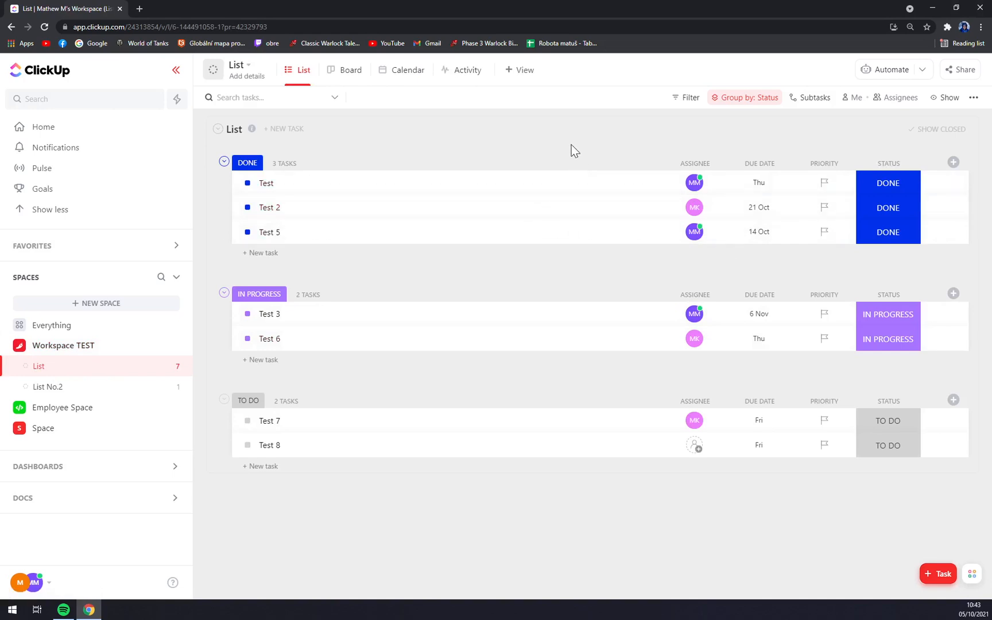
{"action": "mouse_move", "coordinate": [558, 147]}
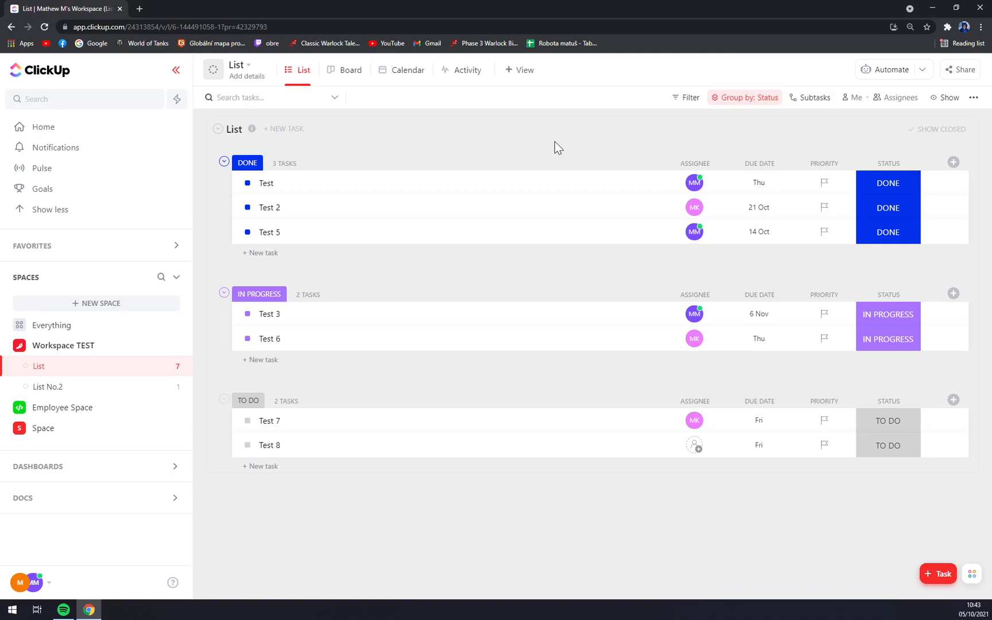
{"action": "mouse_move", "coordinate": [568, 148]}
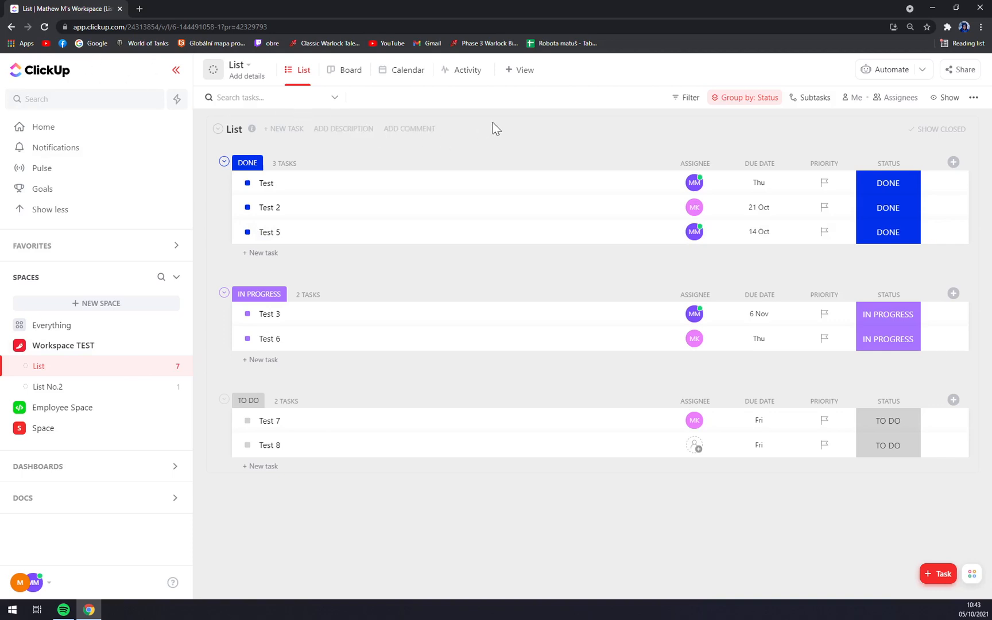
{"action": "mouse_move", "coordinate": [34, 369]}
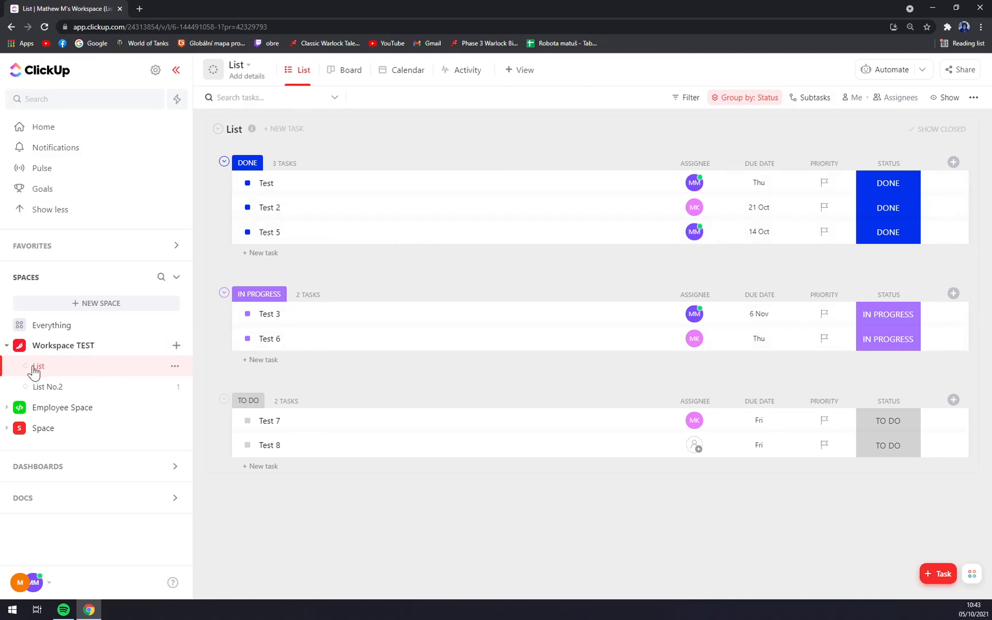
{"action": "mouse_move", "coordinate": [65, 376]}
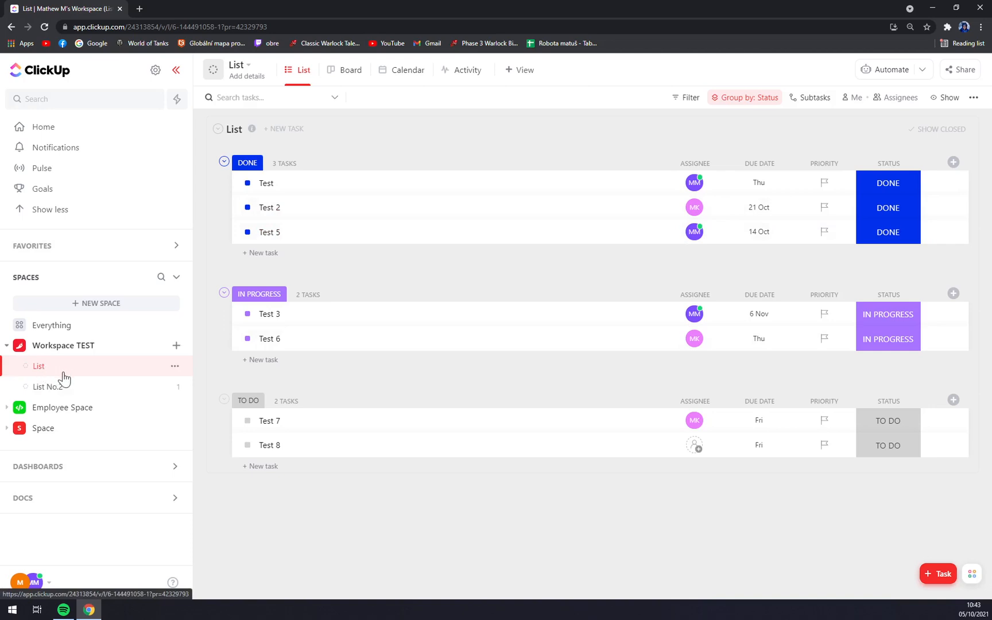
{"action": "mouse_move", "coordinate": [234, 375]}
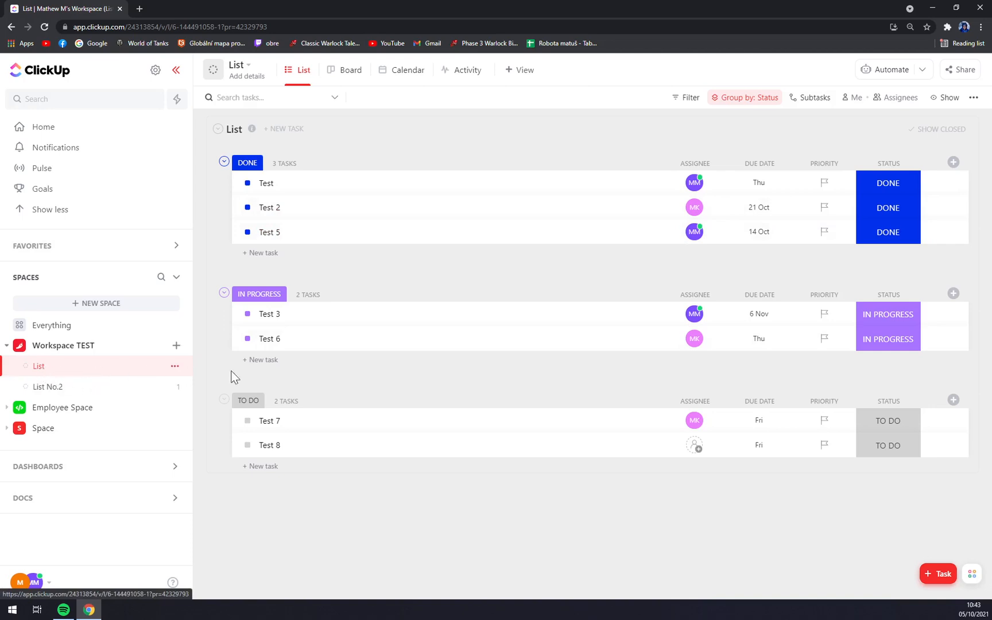
{"action": "mouse_move", "coordinate": [694, 314]}
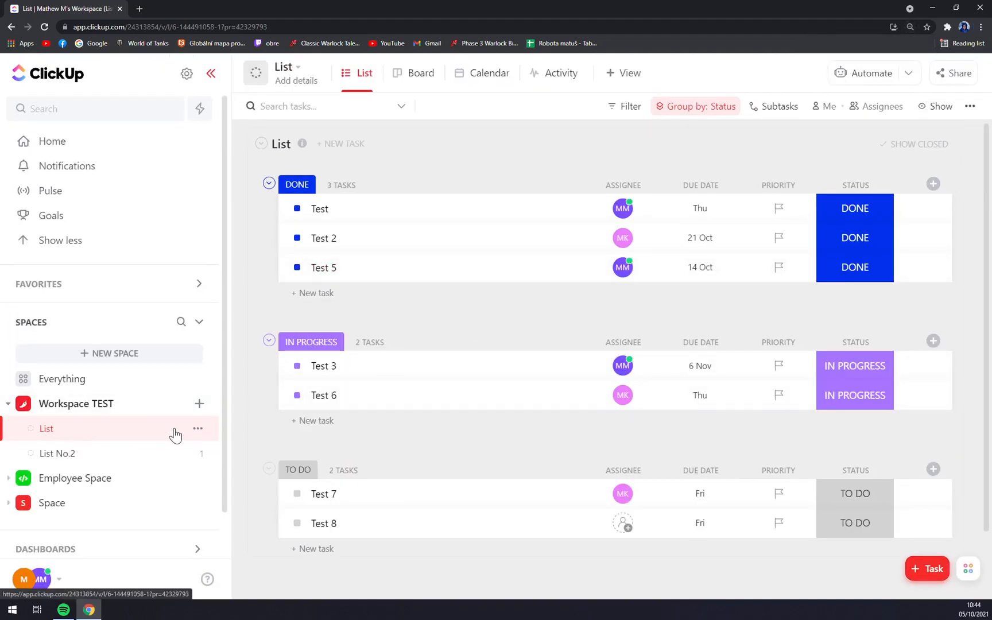
- Open the Duplicate (Copy List) dialog from the actions menu of the list 'List'
{"action": "left_click", "coordinate": [198, 429]}
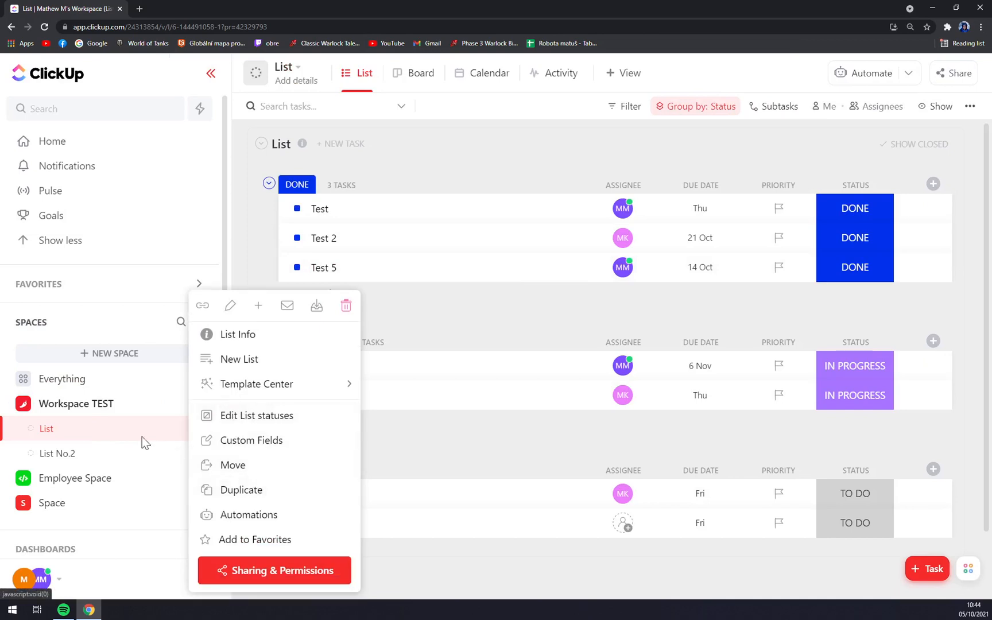
{"action": "mouse_move", "coordinate": [228, 436]}
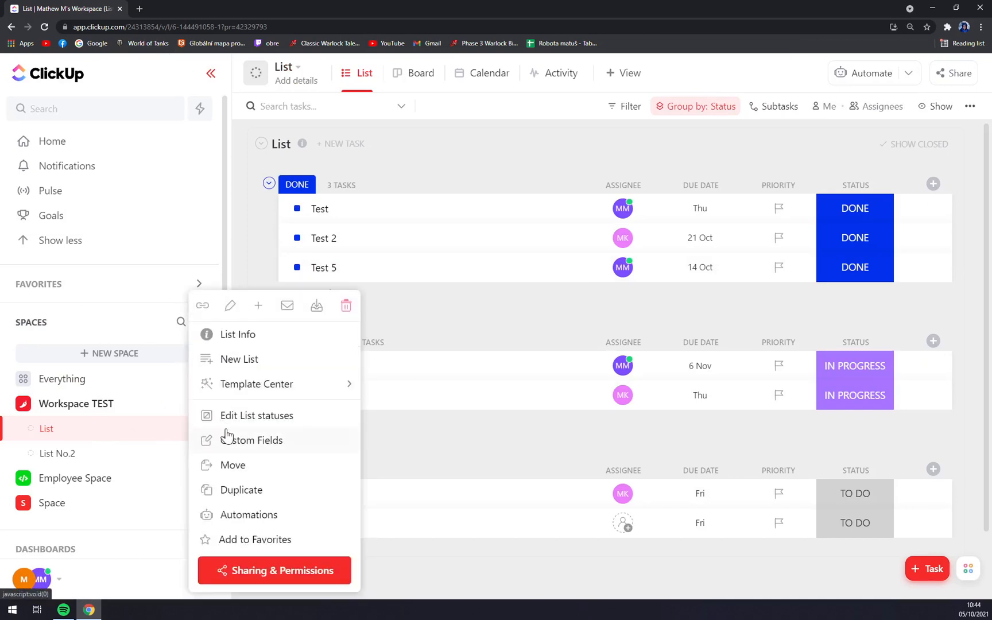
{"action": "mouse_move", "coordinate": [285, 495]}
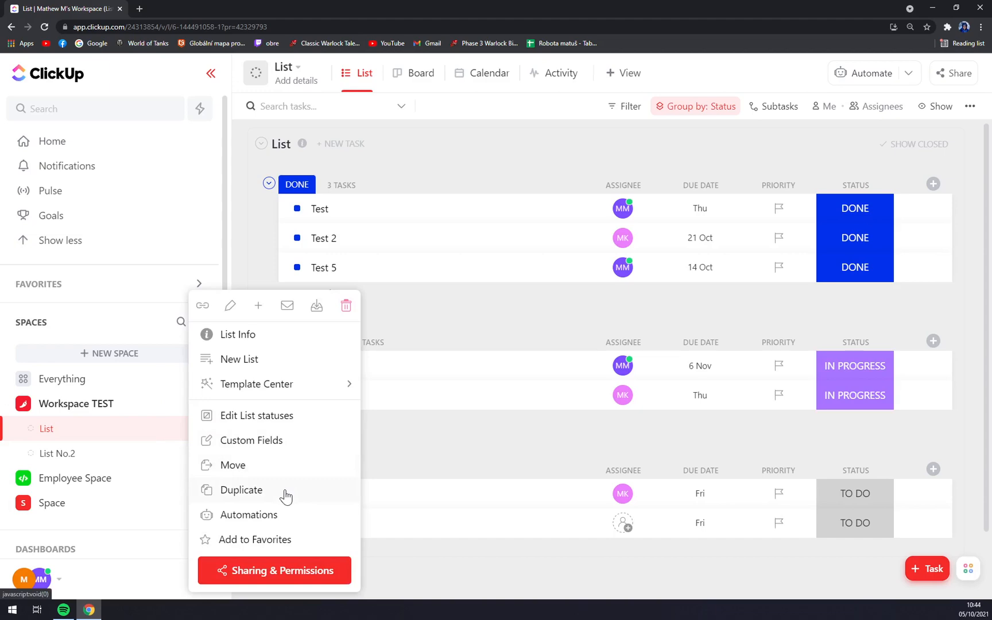
{"action": "left_click", "coordinate": [241, 490]}
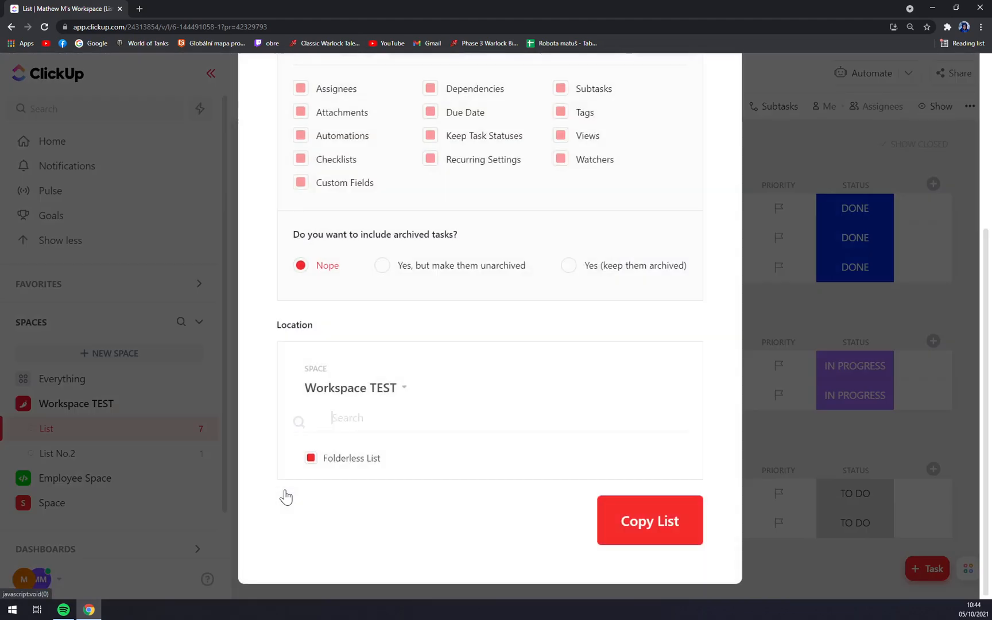
- Enter 'List No.3' as the new list name
{"action": "scroll", "scroll_direction": "up", "scroll_amount": 3}
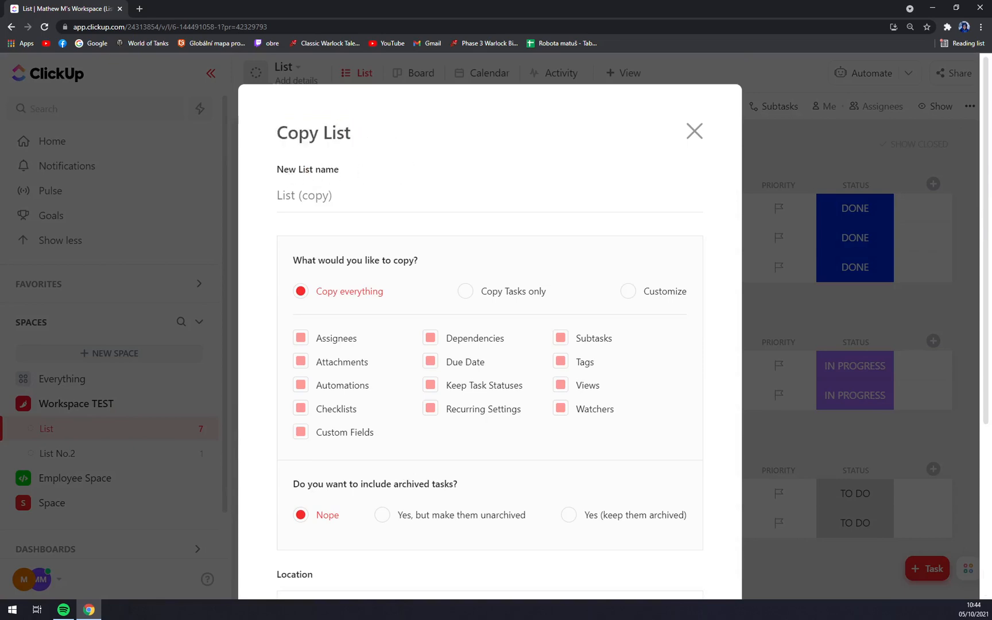
{"action": "type", "text": "List No"}
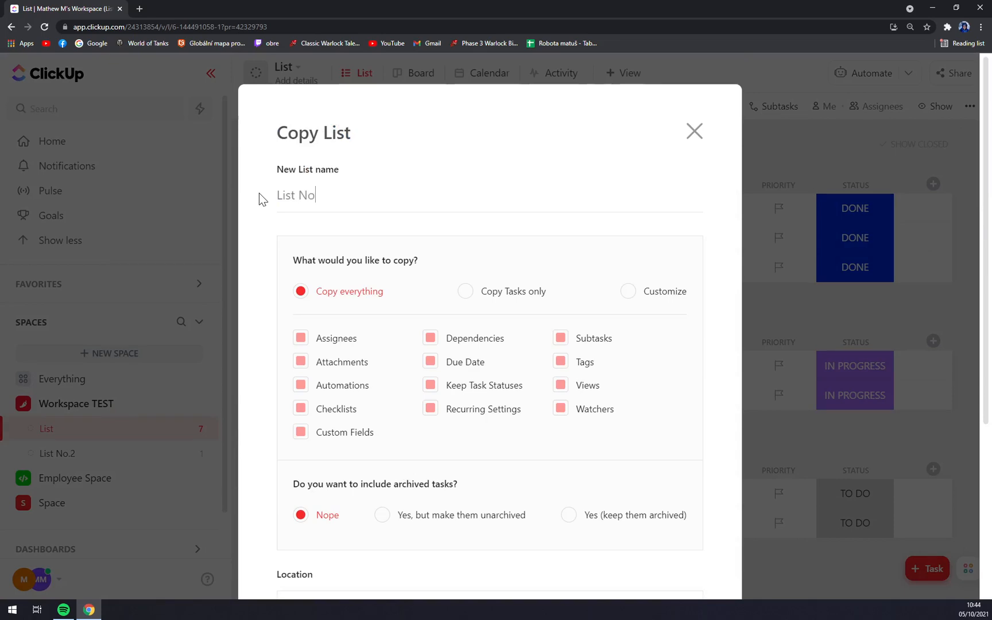
{"action": "type", "text": ".3"}
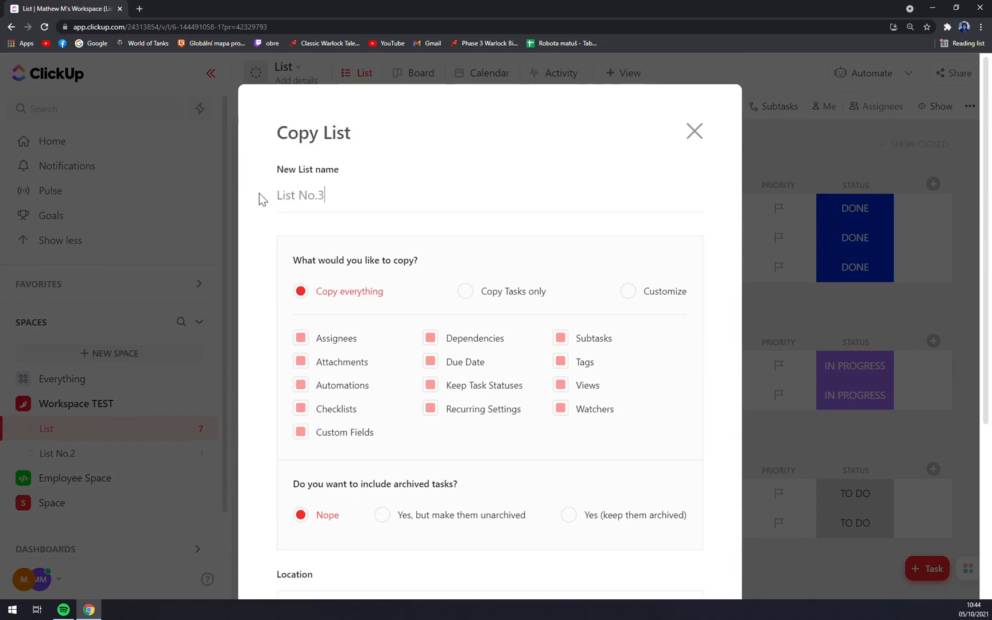
{"action": "mouse_move", "coordinate": [398, 242]}
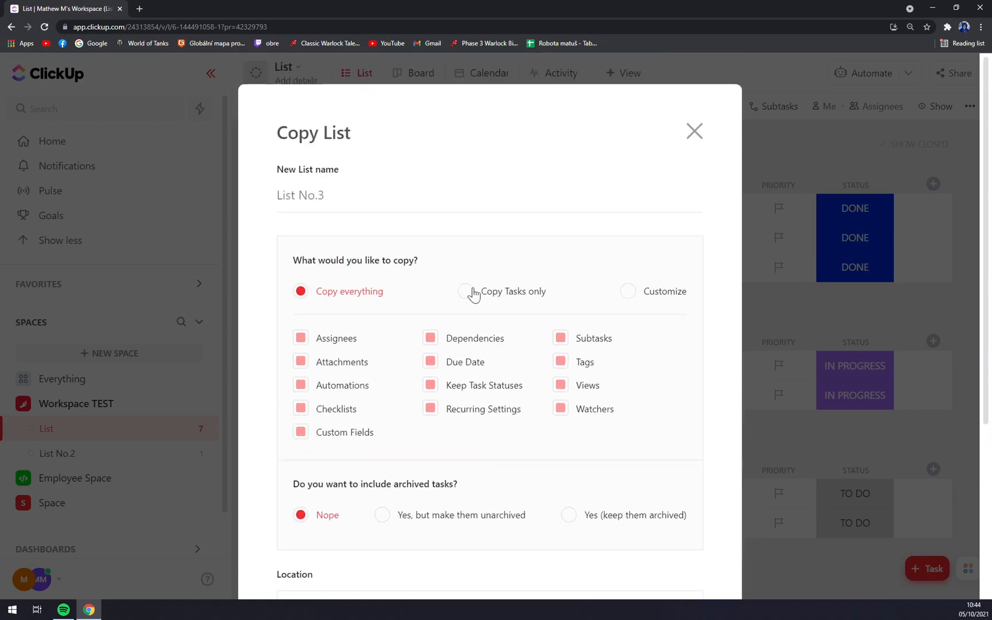
{"action": "mouse_move", "coordinate": [444, 268]}
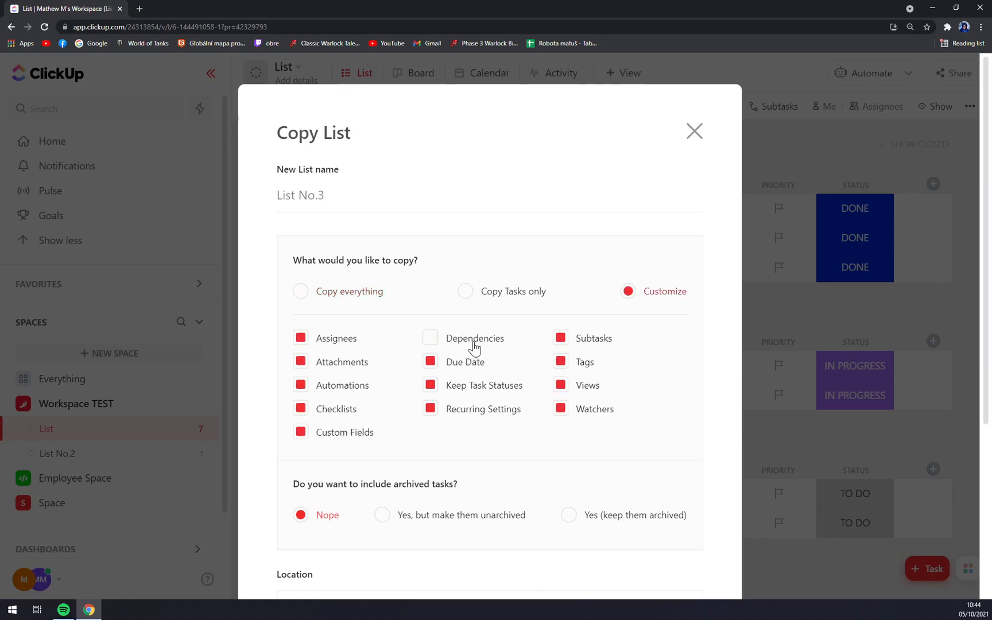
- Return the copy option to 'Copy everything' after briefly toggling assignees under Customize
{"action": "left_click", "coordinate": [299, 291]}
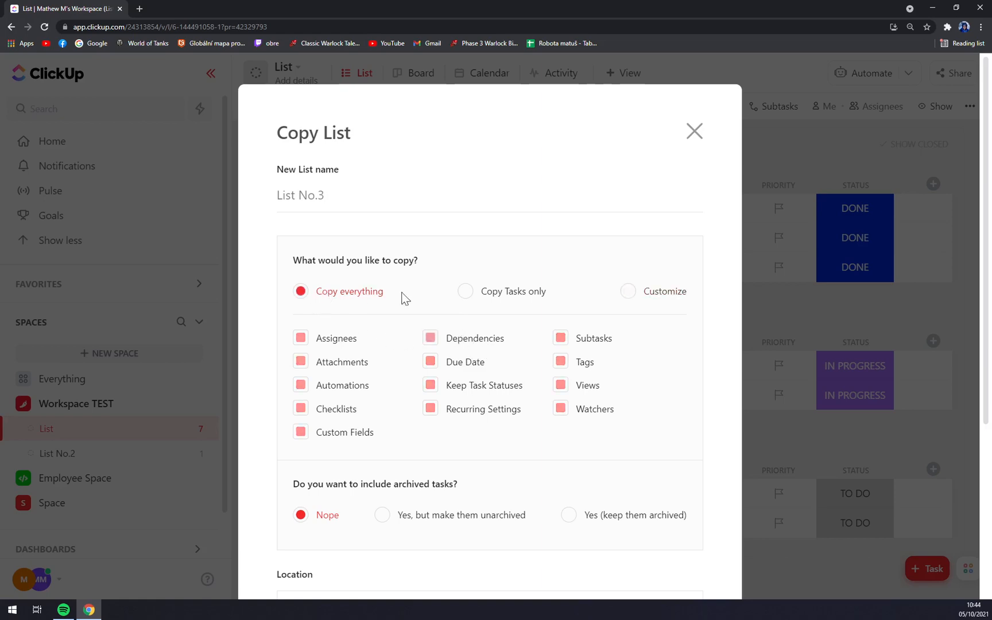
{"action": "mouse_move", "coordinate": [495, 303]}
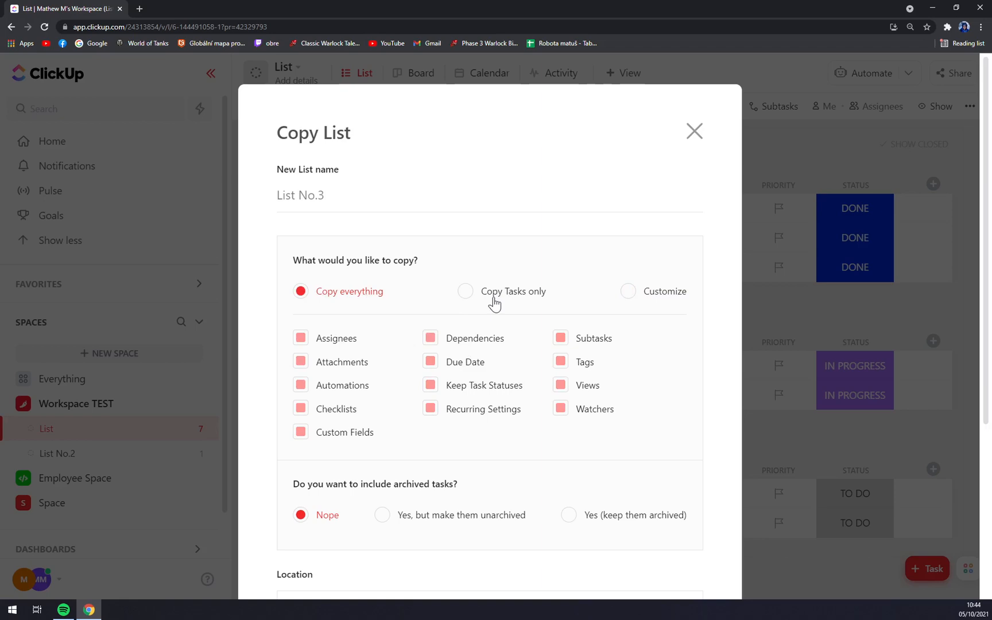
{"action": "mouse_move", "coordinate": [644, 301]}
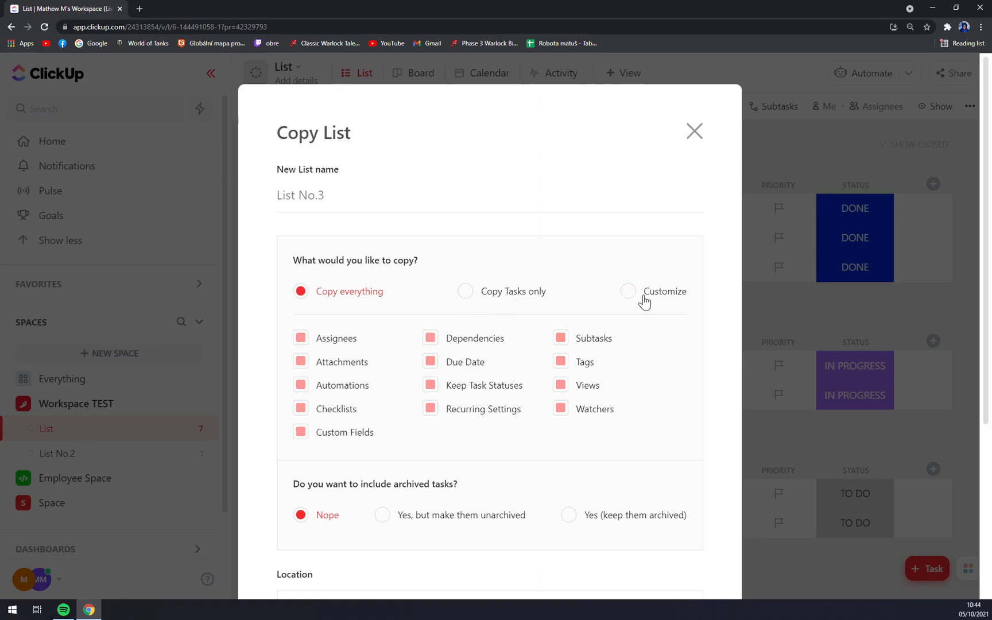
{"action": "mouse_move", "coordinate": [354, 392]}
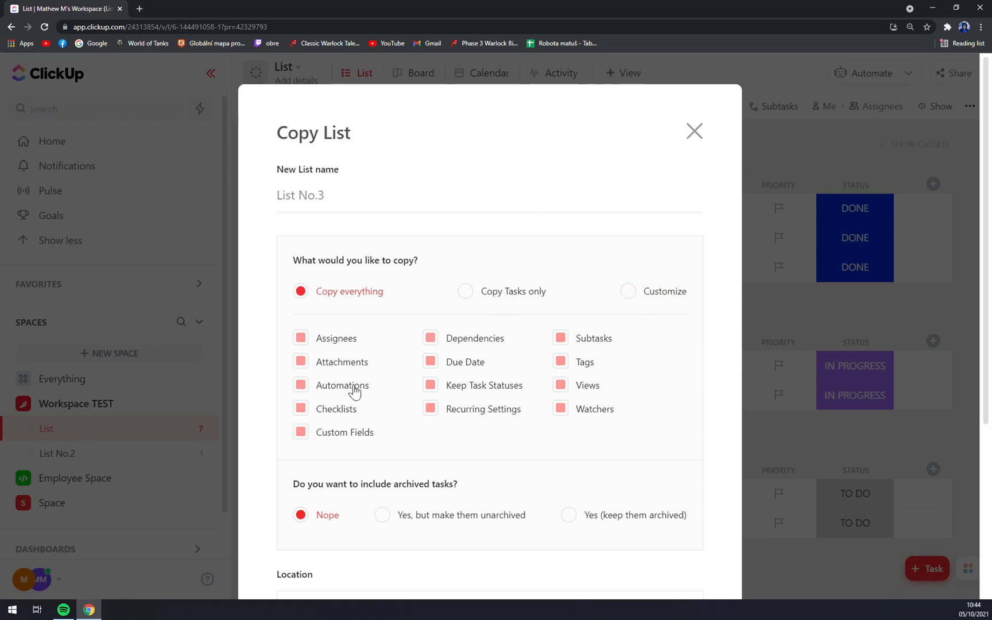
{"action": "left_click", "coordinate": [627, 291]}
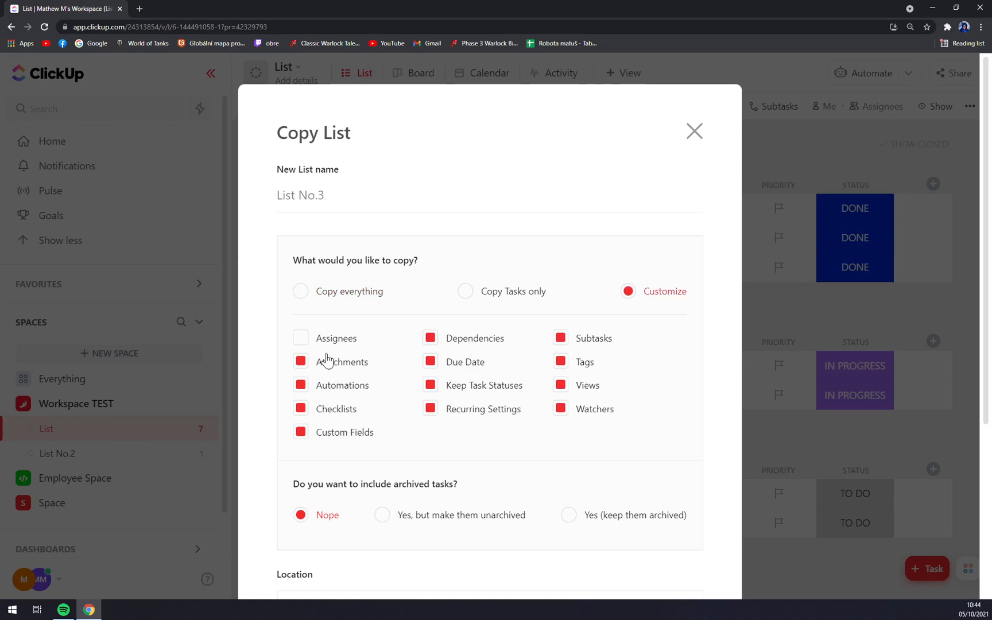
{"action": "left_click", "coordinate": [300, 338]}
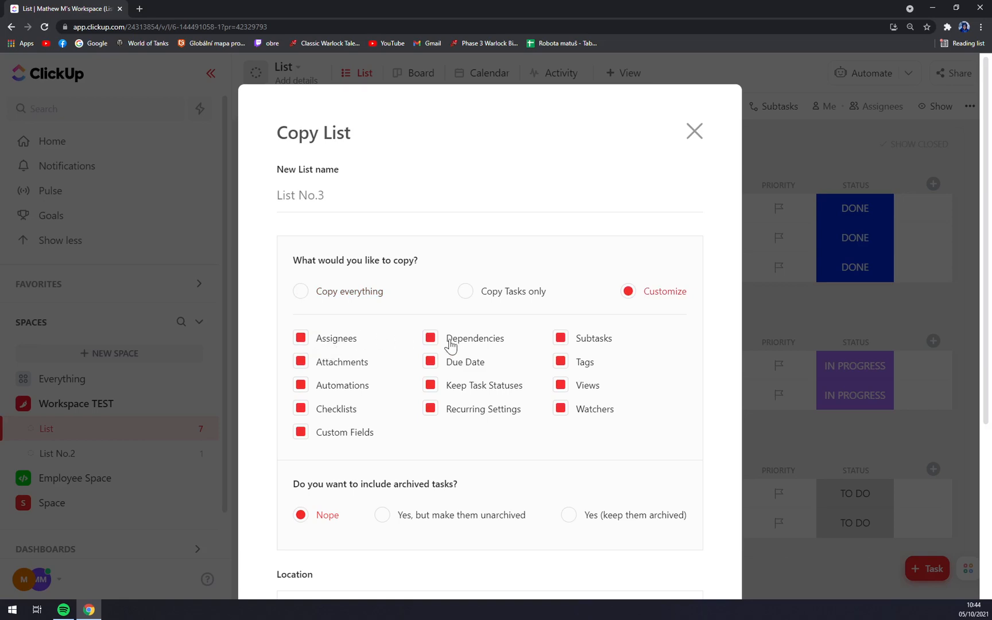
{"action": "mouse_move", "coordinate": [389, 370]}
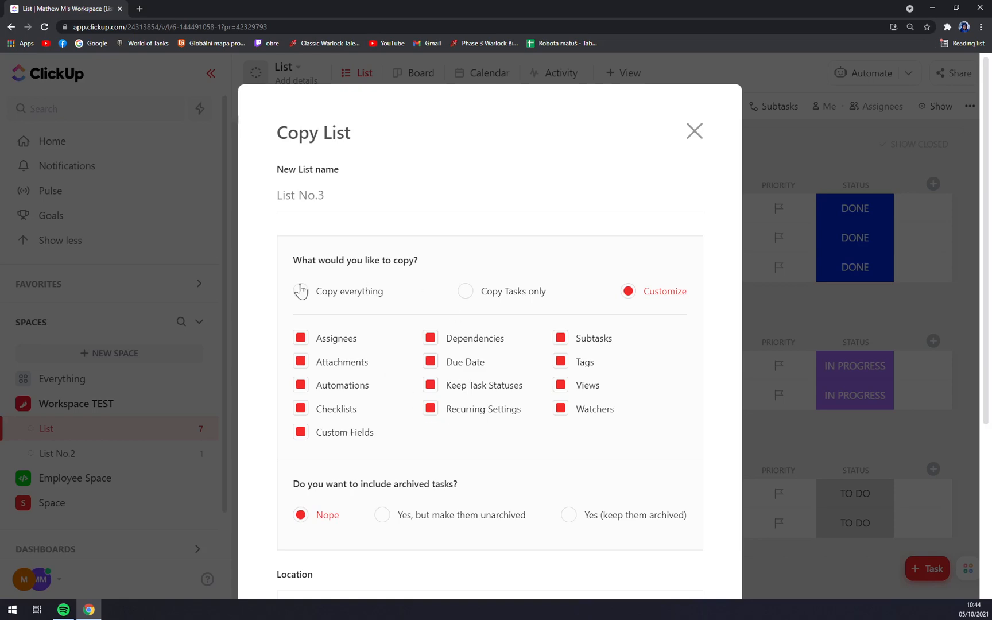
{"action": "left_click", "coordinate": [301, 291]}
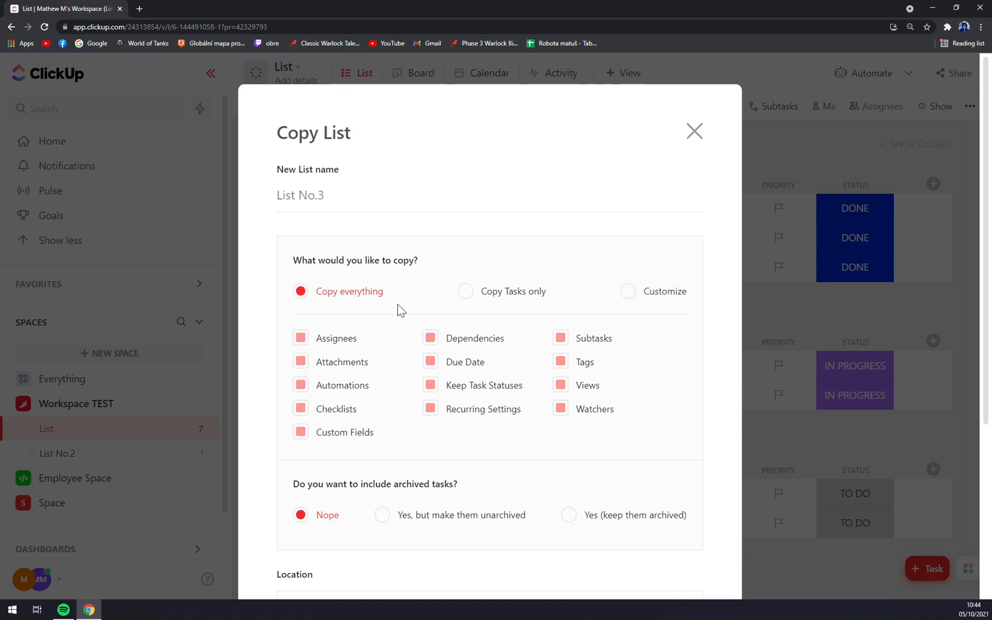
{"action": "mouse_move", "coordinate": [629, 332]}
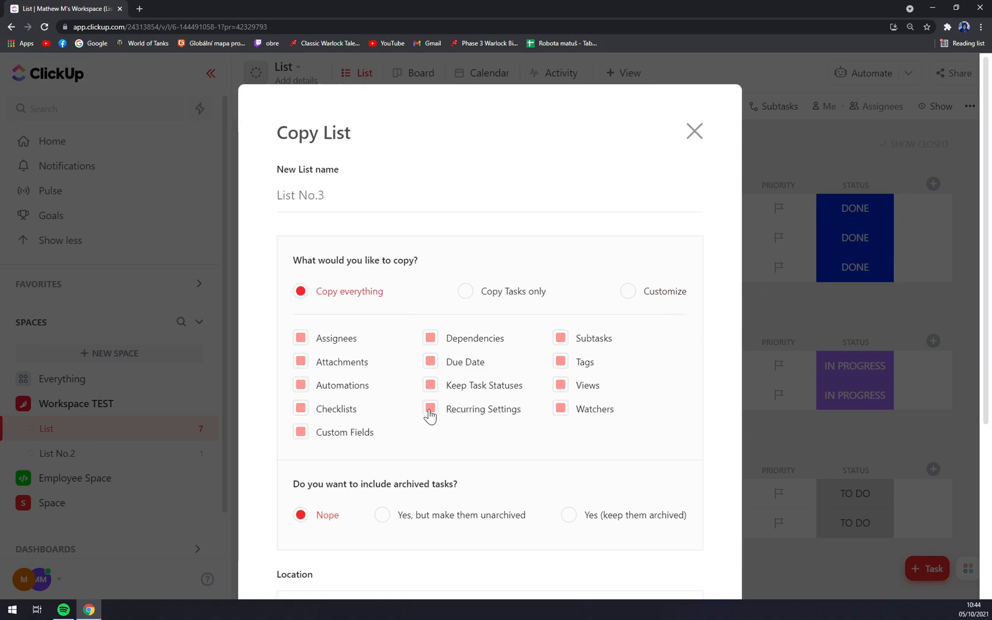
{"action": "mouse_move", "coordinate": [394, 387]}
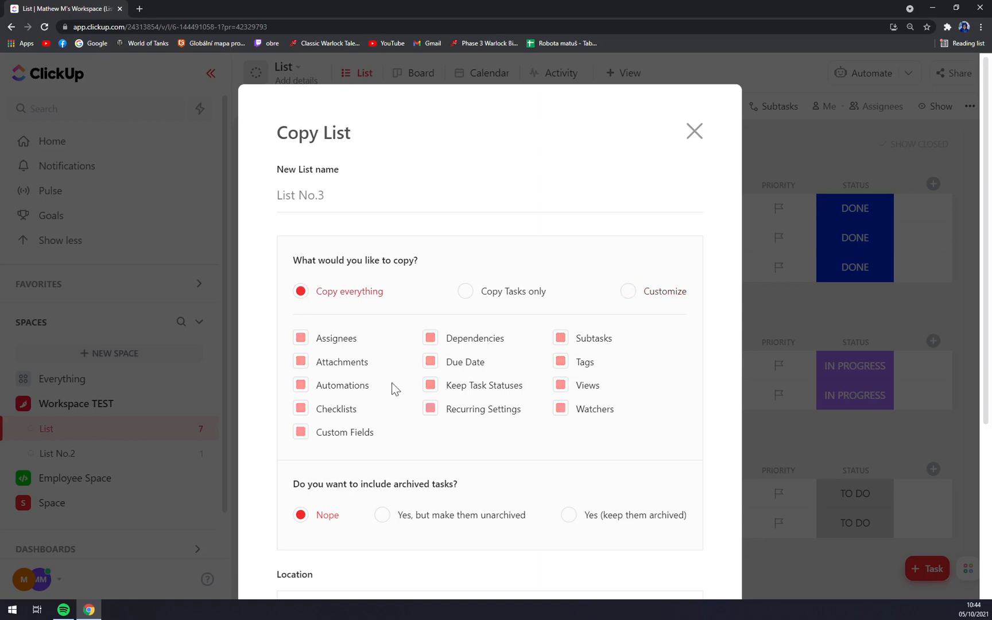
{"action": "mouse_move", "coordinate": [331, 312]}
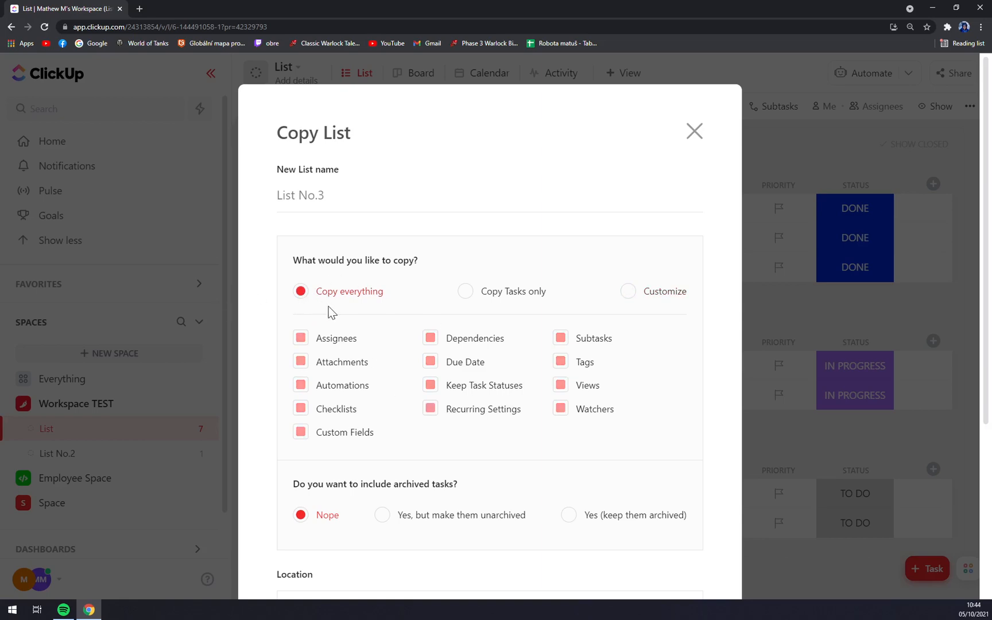
- Choose 'Yes (keep them archived)' for archived tasks and open the space picker
{"action": "scroll", "scroll_direction": "down", "scroll_amount": 3}
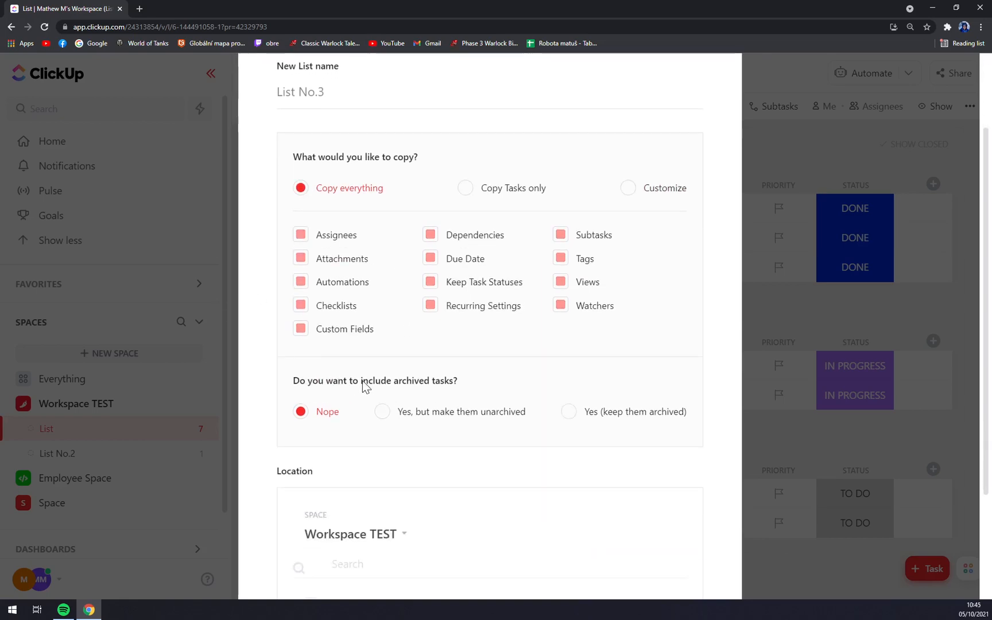
{"action": "mouse_move", "coordinate": [427, 395]}
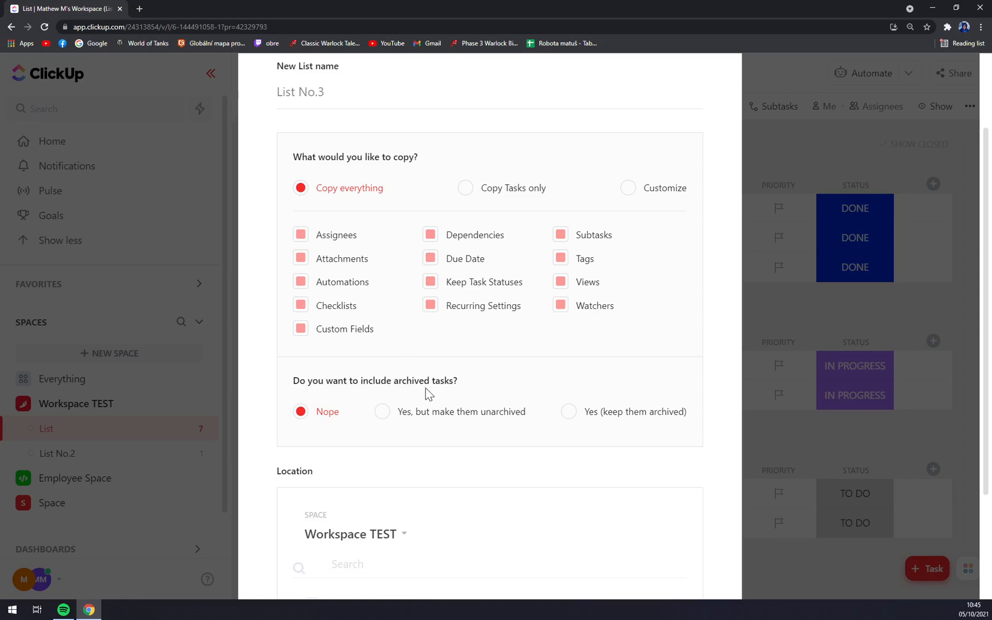
{"action": "scroll", "scroll_direction": "down", "scroll_amount": 3}
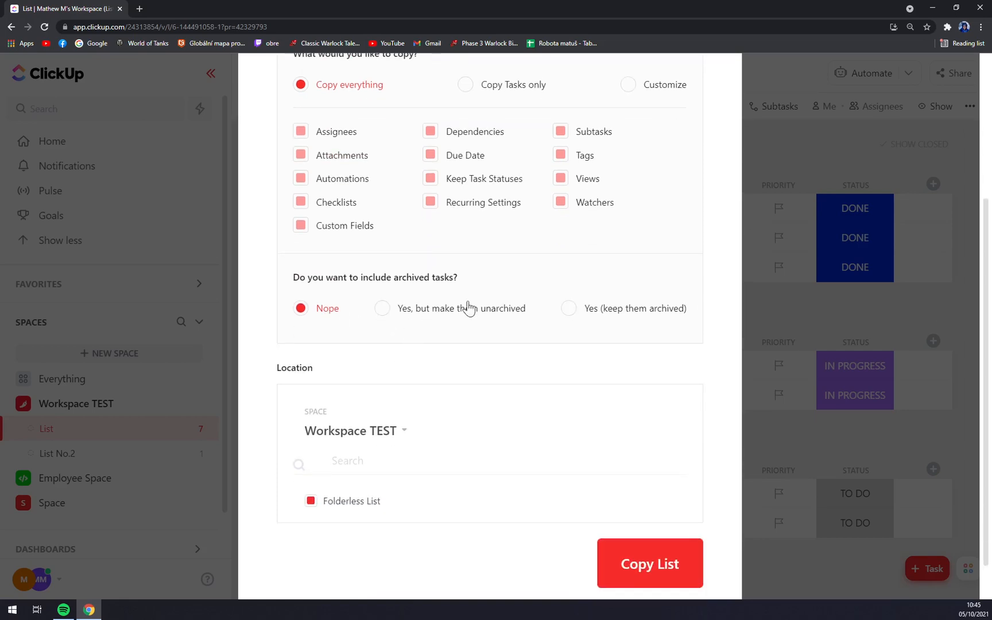
{"action": "left_click", "coordinate": [567, 308]}
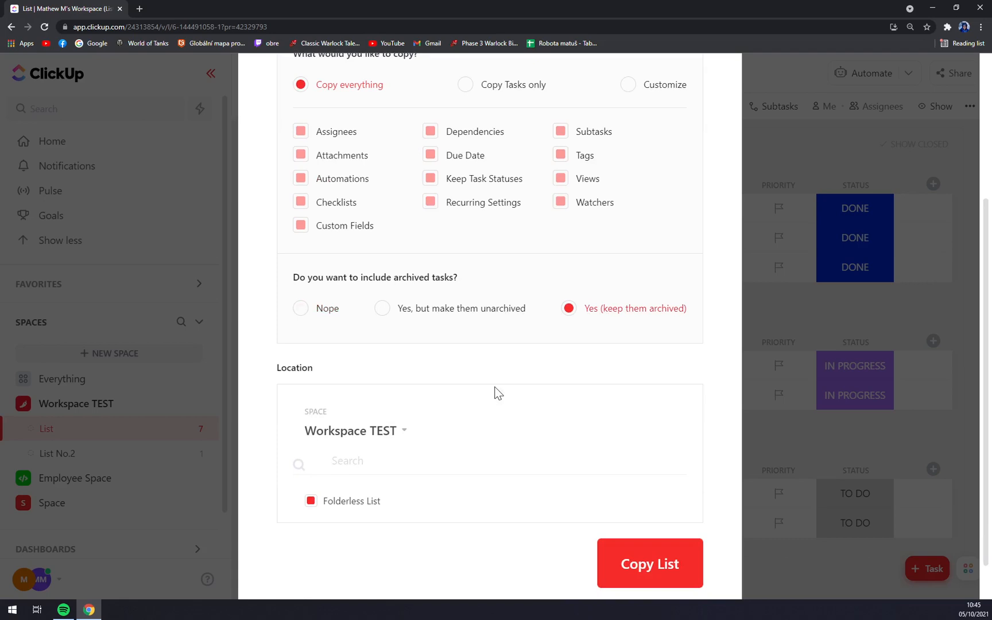
{"action": "scroll", "scroll_direction": "down", "scroll_amount": 3}
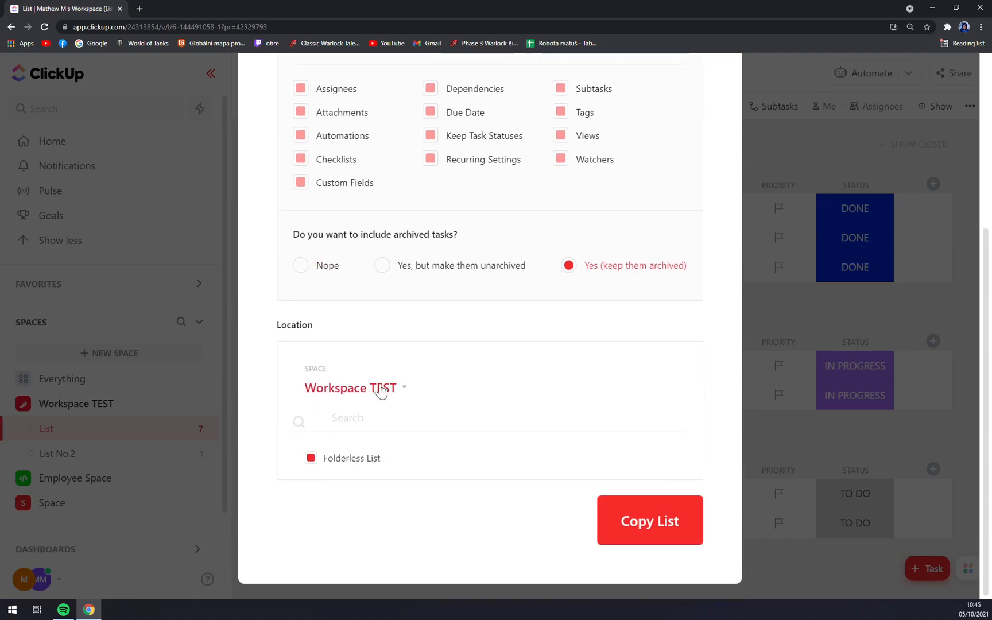
{"action": "left_click", "coordinate": [349, 387]}
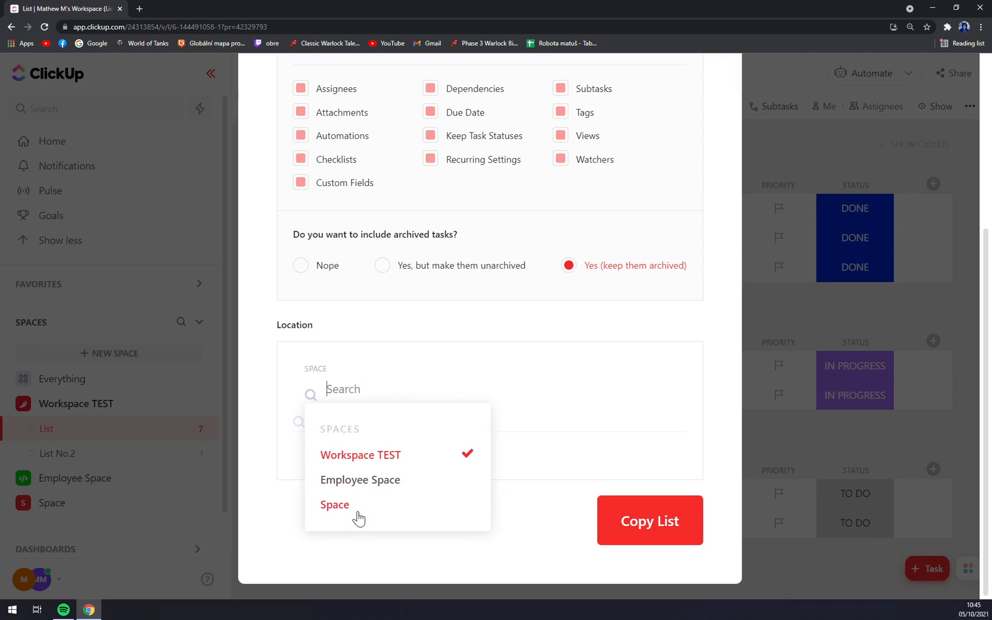
{"action": "mouse_move", "coordinate": [376, 484]}
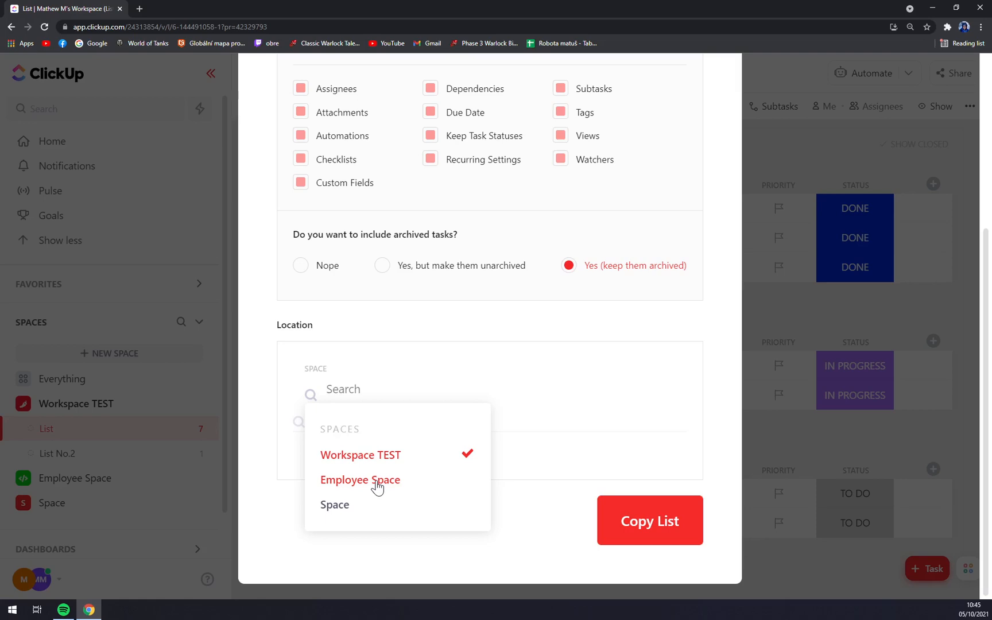
{"action": "mouse_move", "coordinate": [387, 488]}
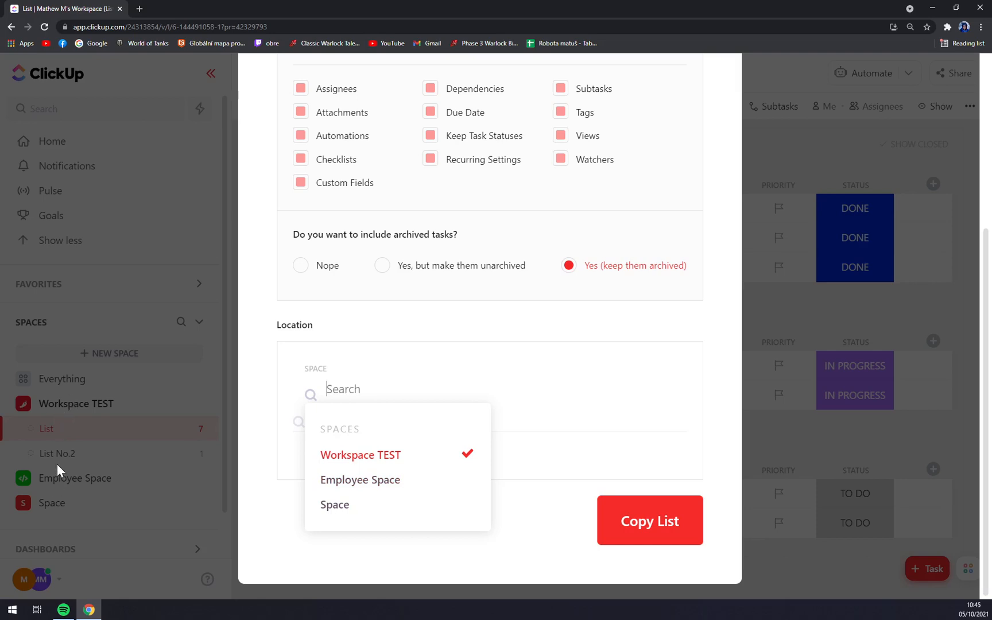
{"action": "mouse_move", "coordinate": [435, 270]}
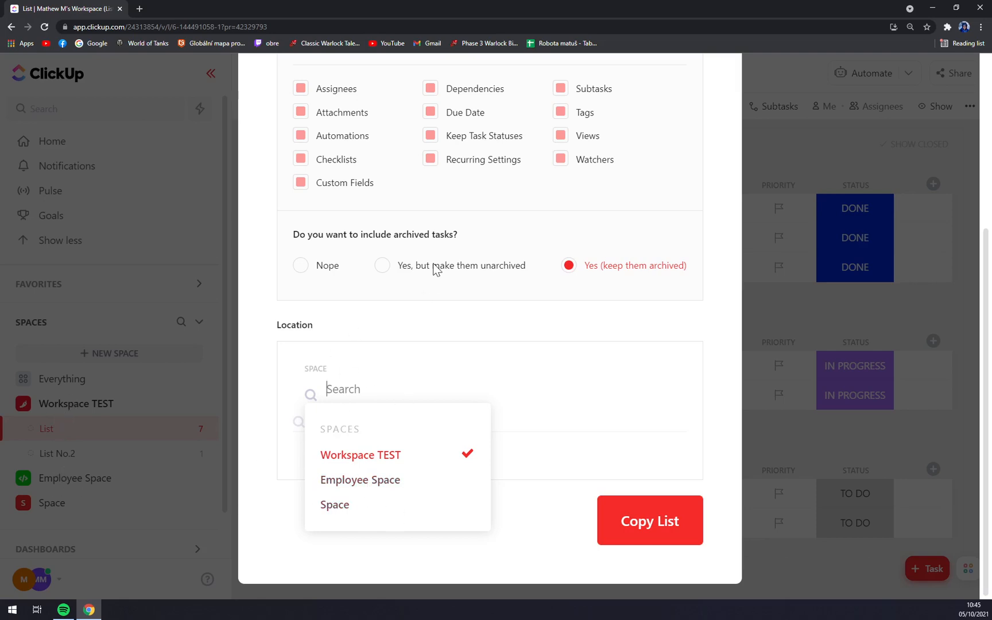
- Copy the list into Employee Space as a folderless list
{"action": "left_click", "coordinate": [360, 480]}
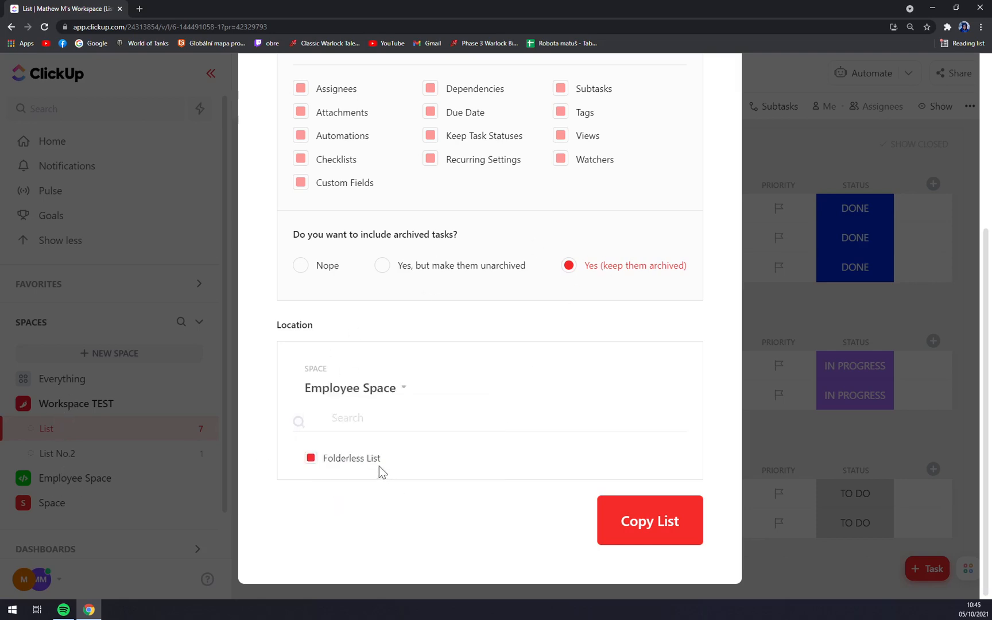
{"action": "left_click", "coordinate": [310, 458]}
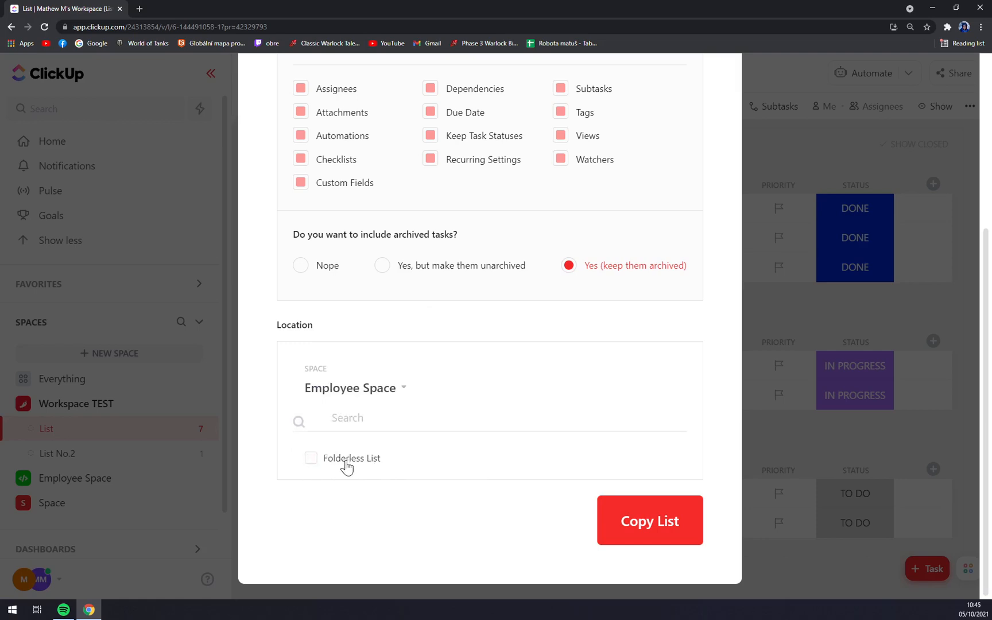
{"action": "left_click", "coordinate": [311, 458]}
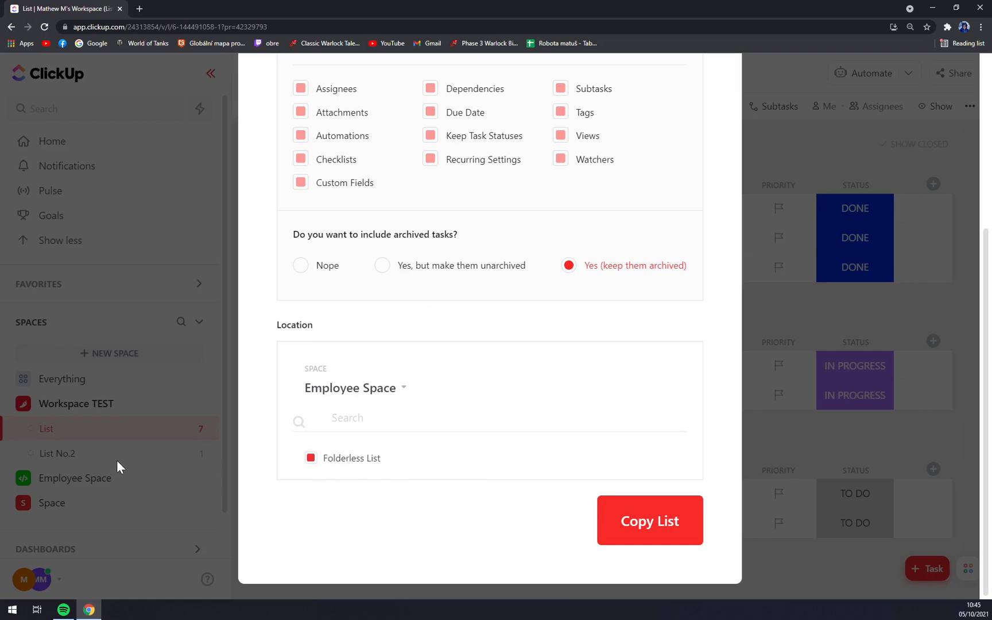
{"action": "left_click", "coordinate": [650, 520]}
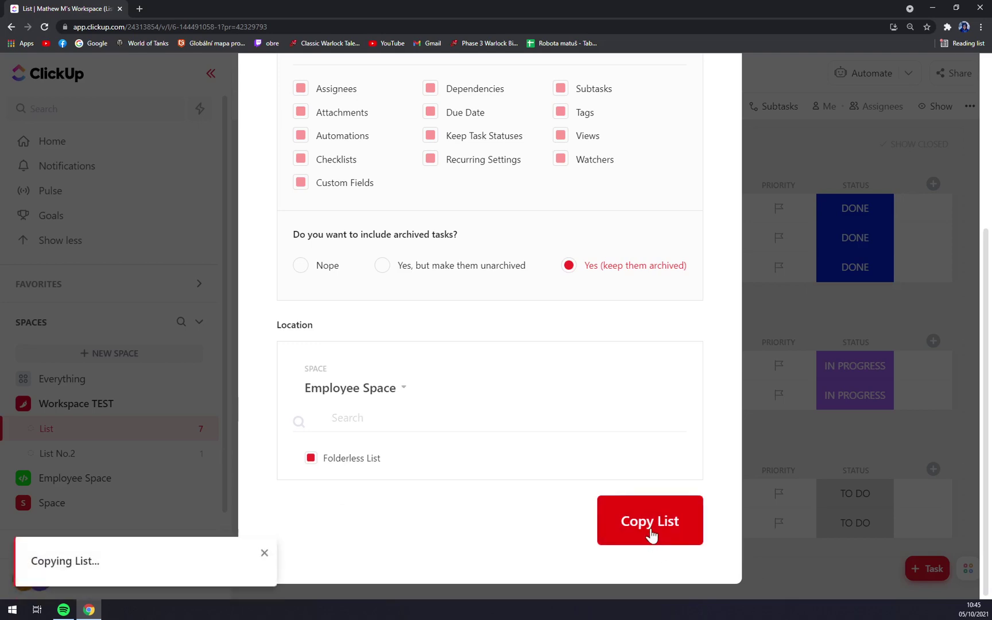
{"action": "left_click", "coordinate": [650, 520]}
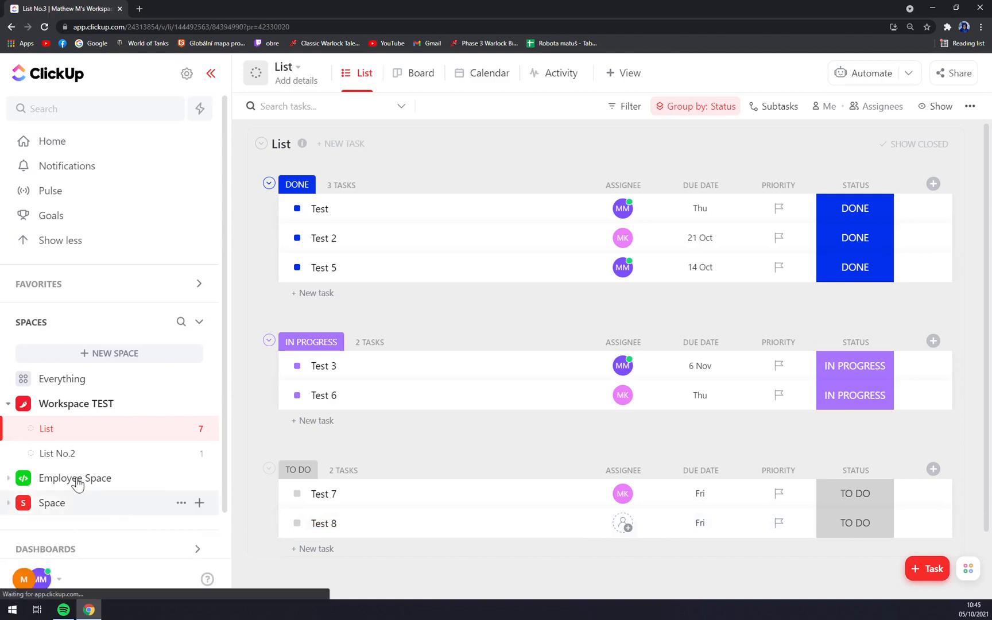
- Expand Employee Space, view List No.2 and List No.3, then go to Workspace TEST
{"action": "left_click", "coordinate": [74, 478]}
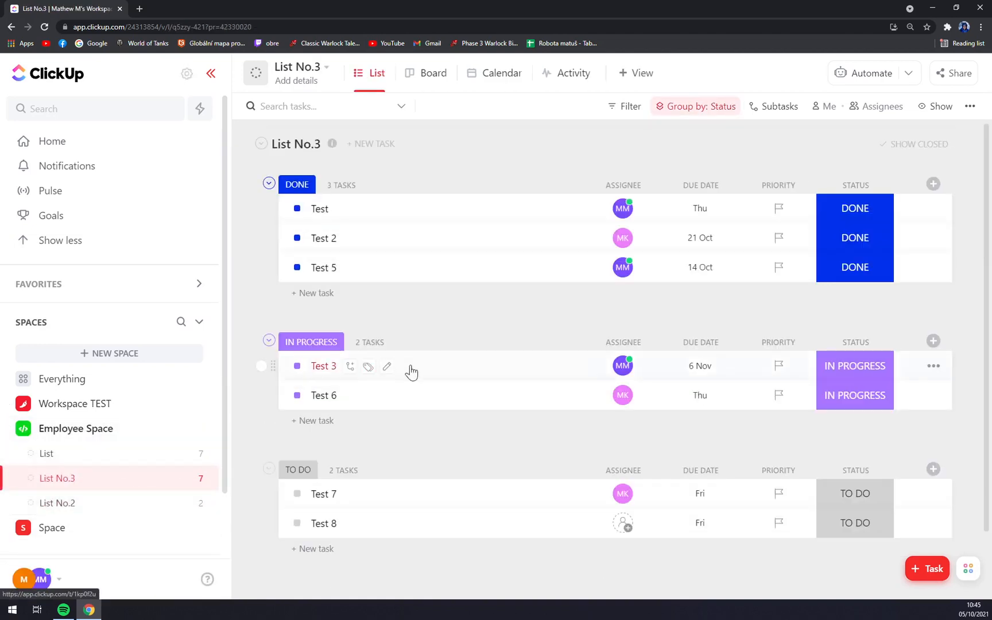
{"action": "left_click", "coordinate": [57, 503]}
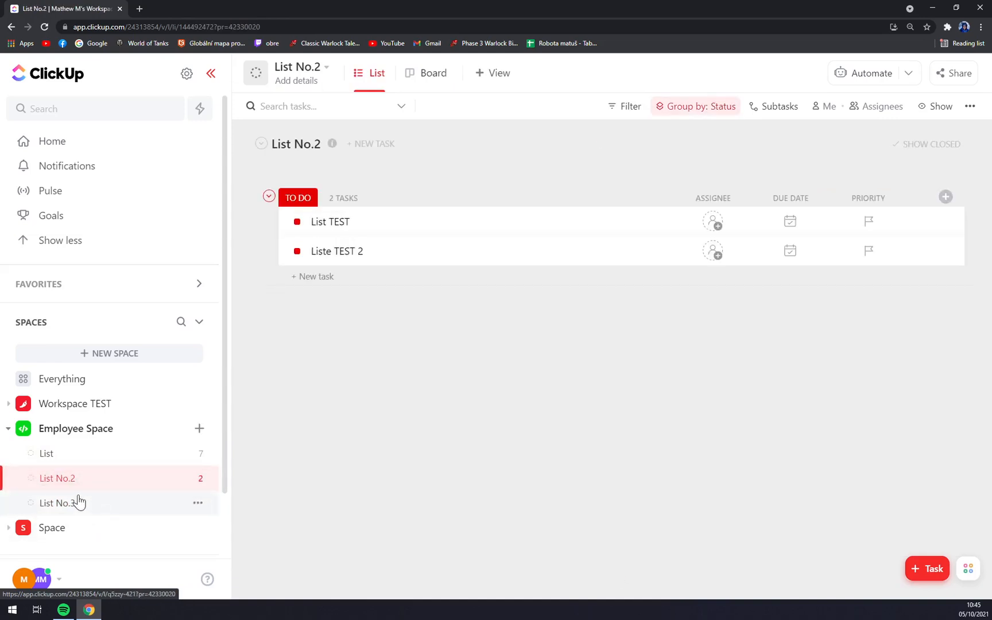
{"action": "left_click", "coordinate": [57, 503]}
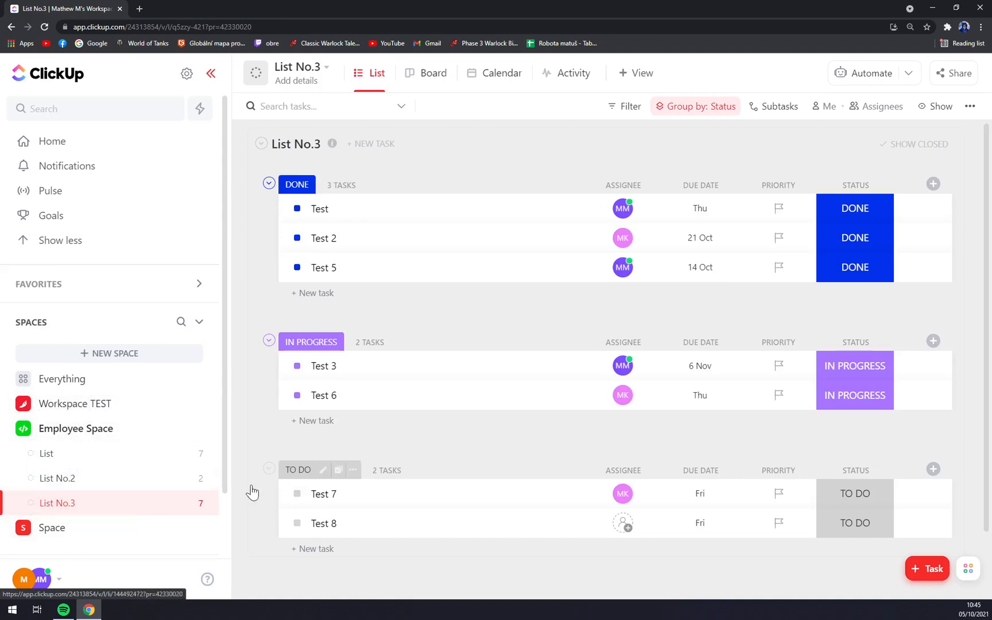
{"action": "left_click", "coordinate": [76, 403]}
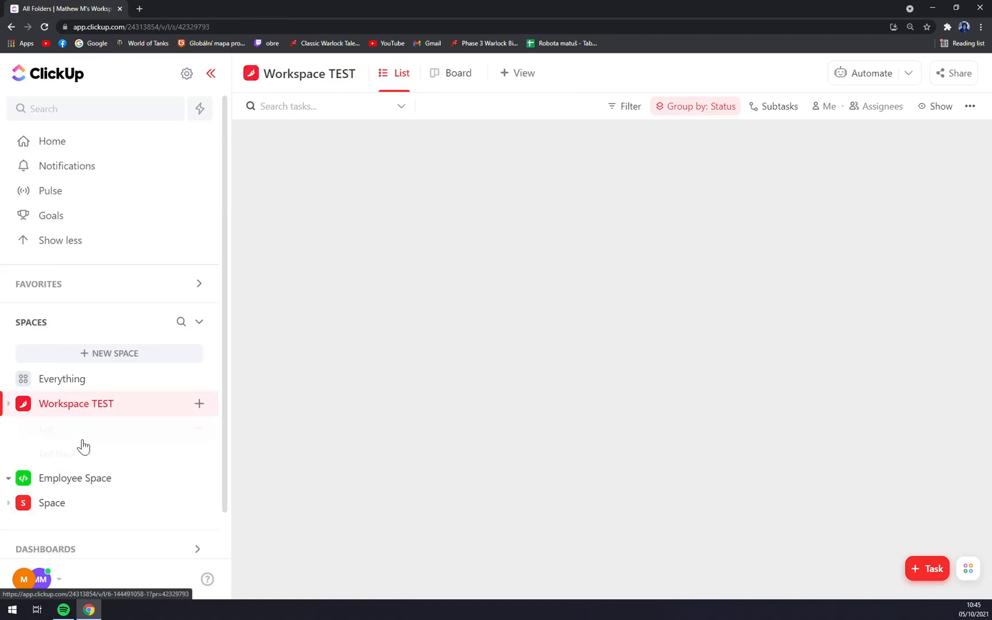